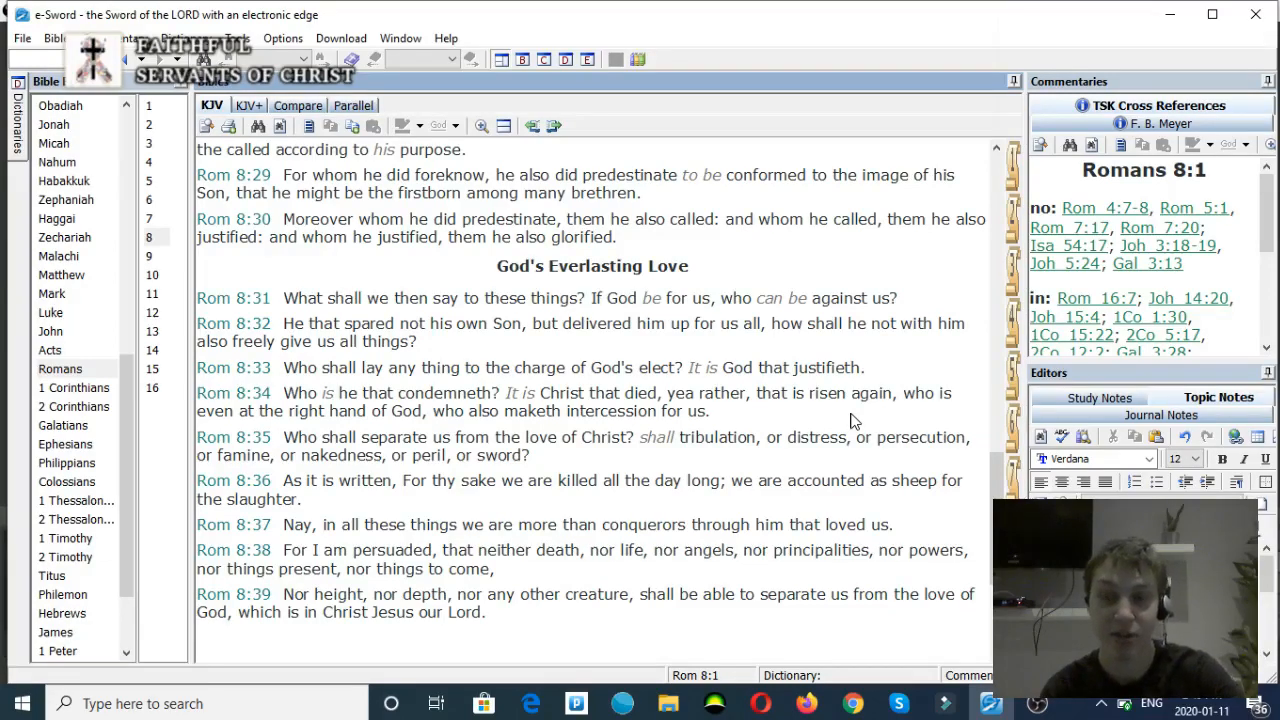
mouse_move(1268, 570)
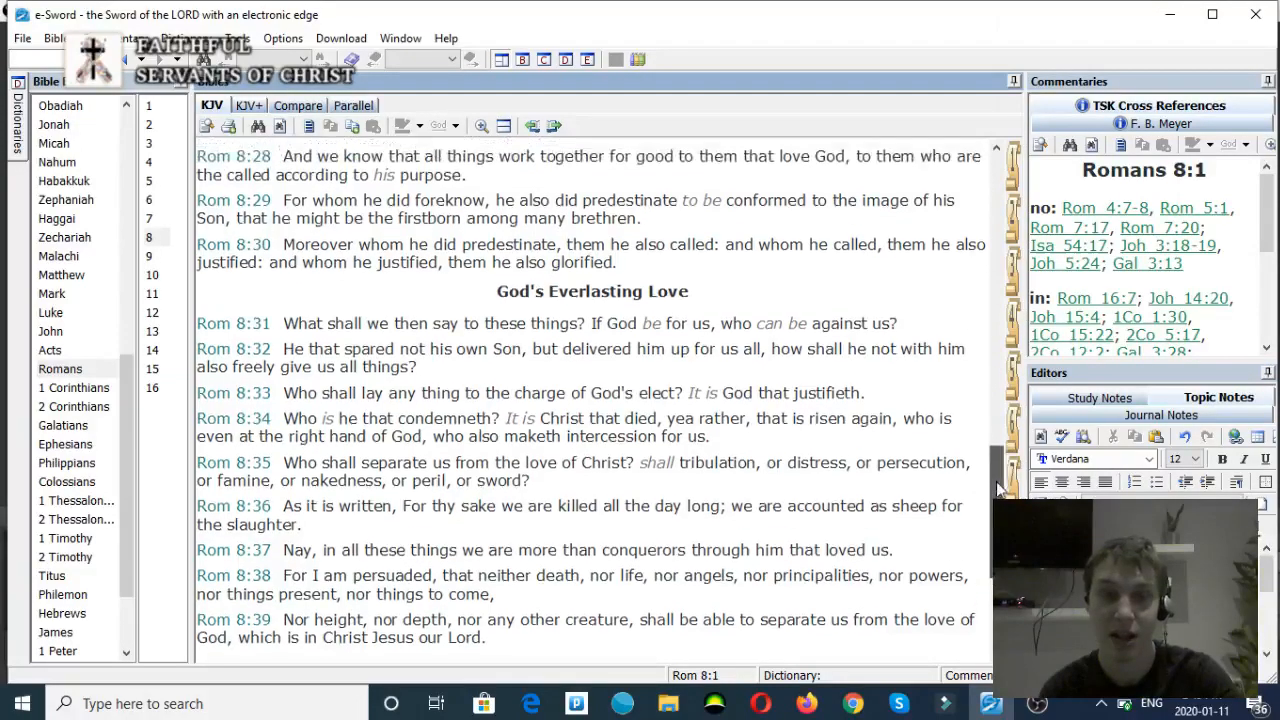
Step: Scroll down the Romans 8 text and select Rom 8:34 as the current verse
scroll("down", 3)
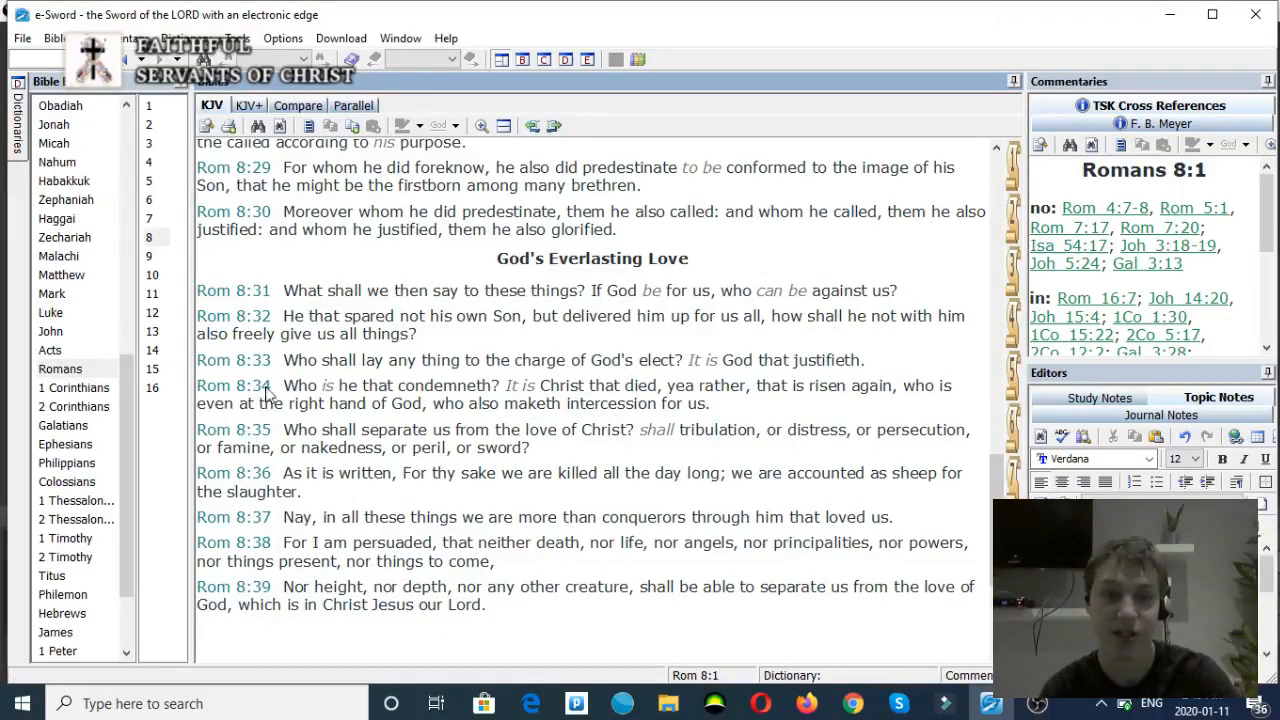
left_click(236, 384)
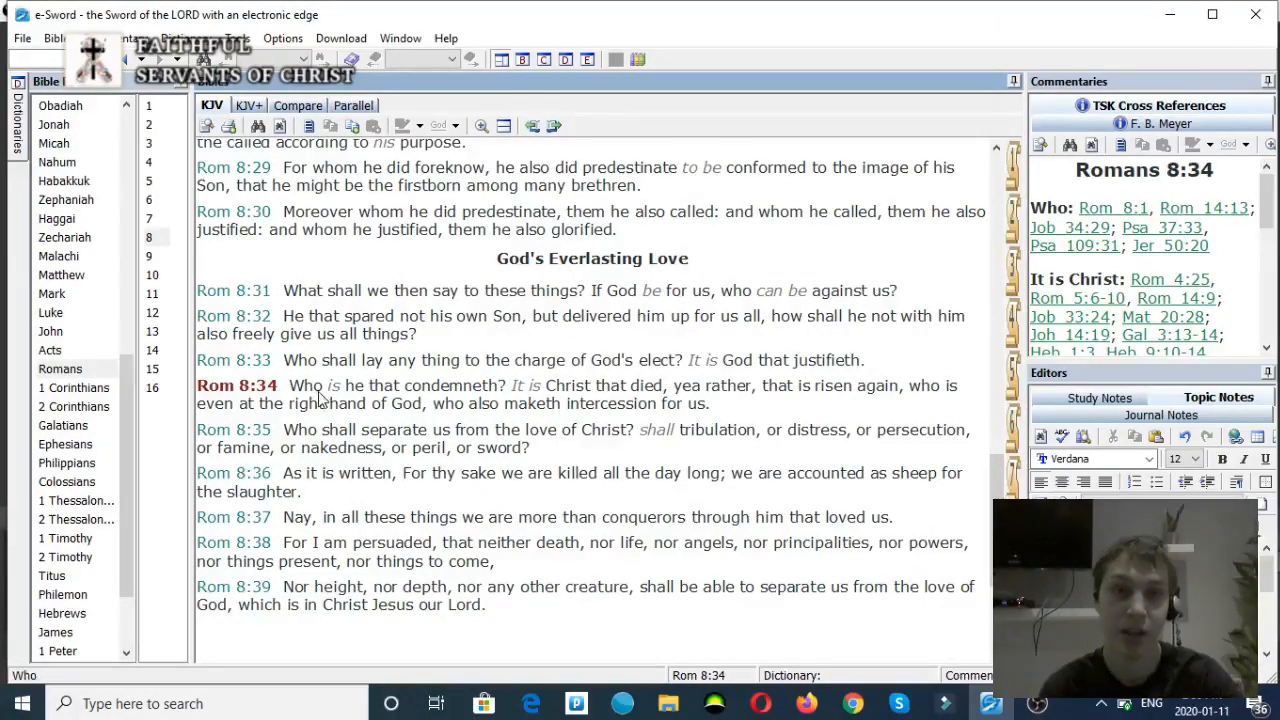
mouse_move(480, 408)
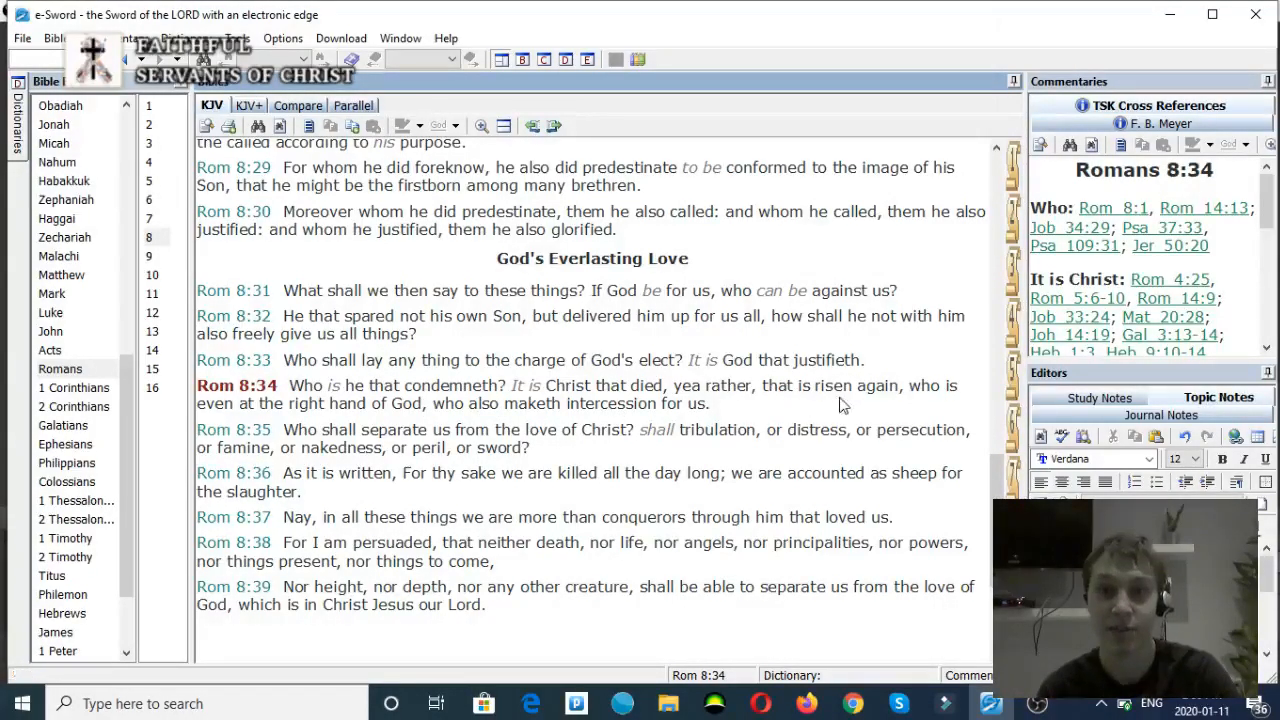
mouse_move(892, 406)
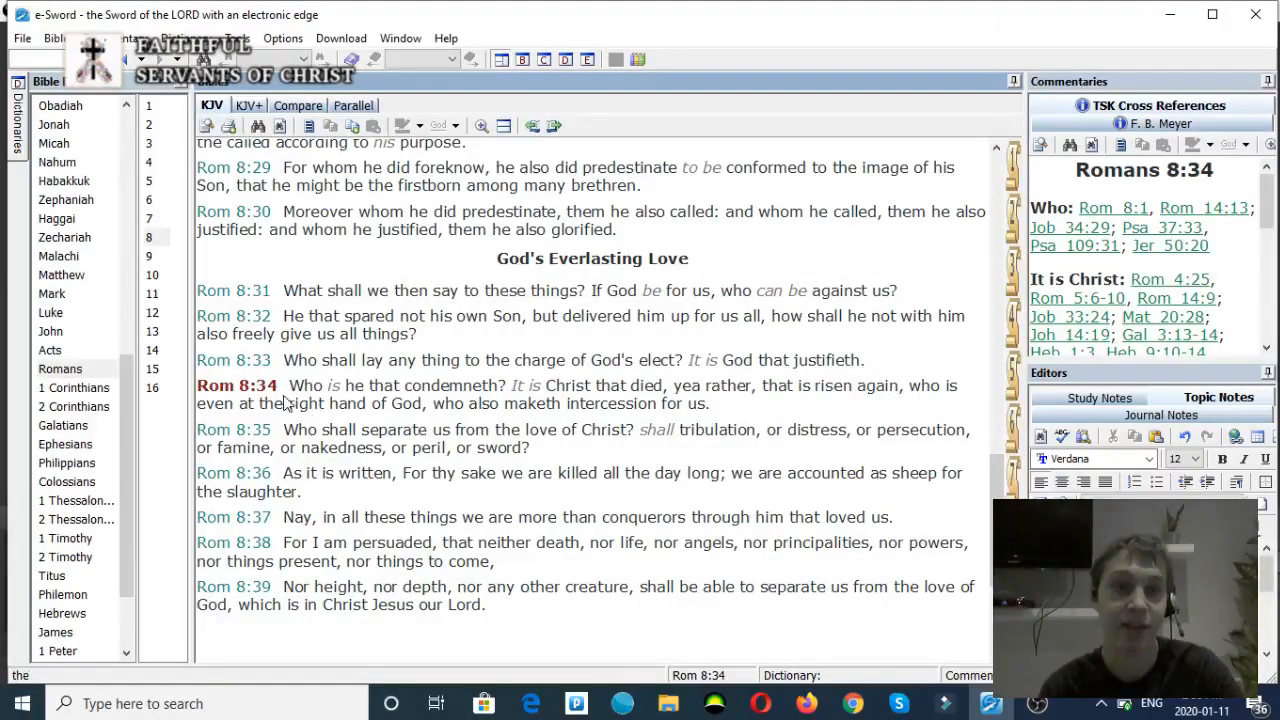
mouse_move(510, 420)
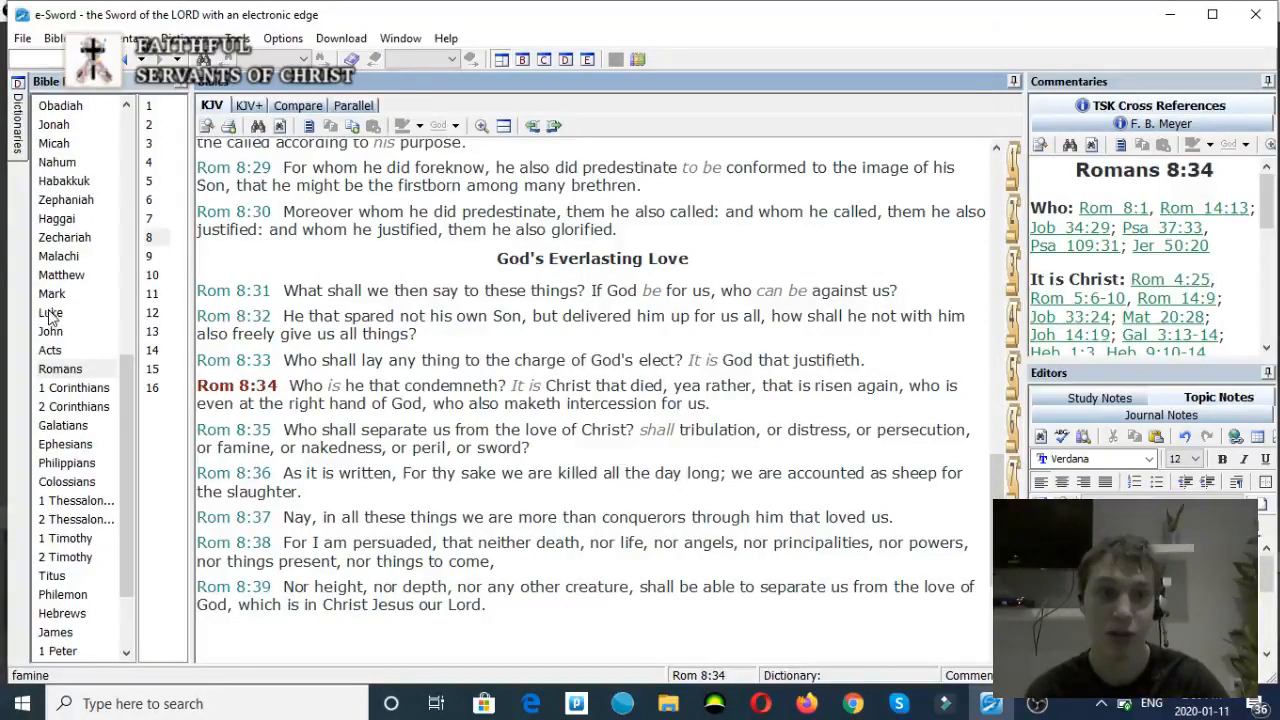
Step: Jump to Luke 3 and scroll to the baptism verses Luk 3:21–22
left_click(48, 312)
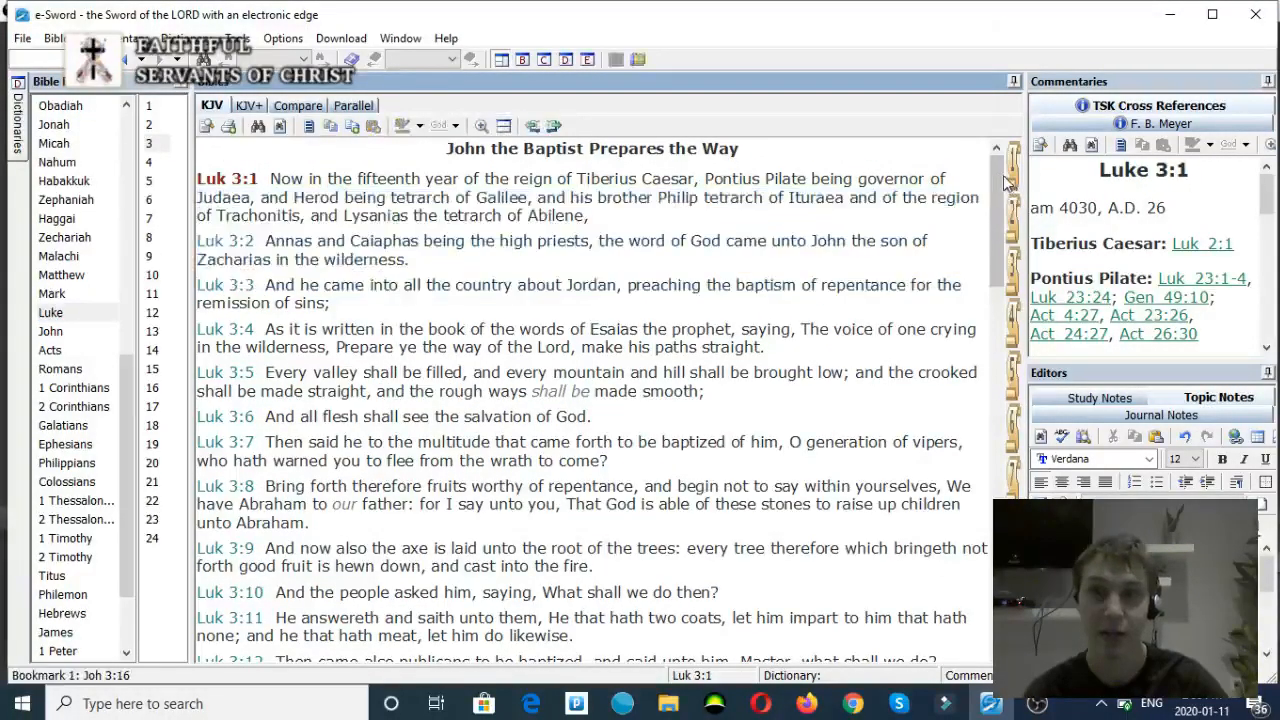
scroll("down", 3)
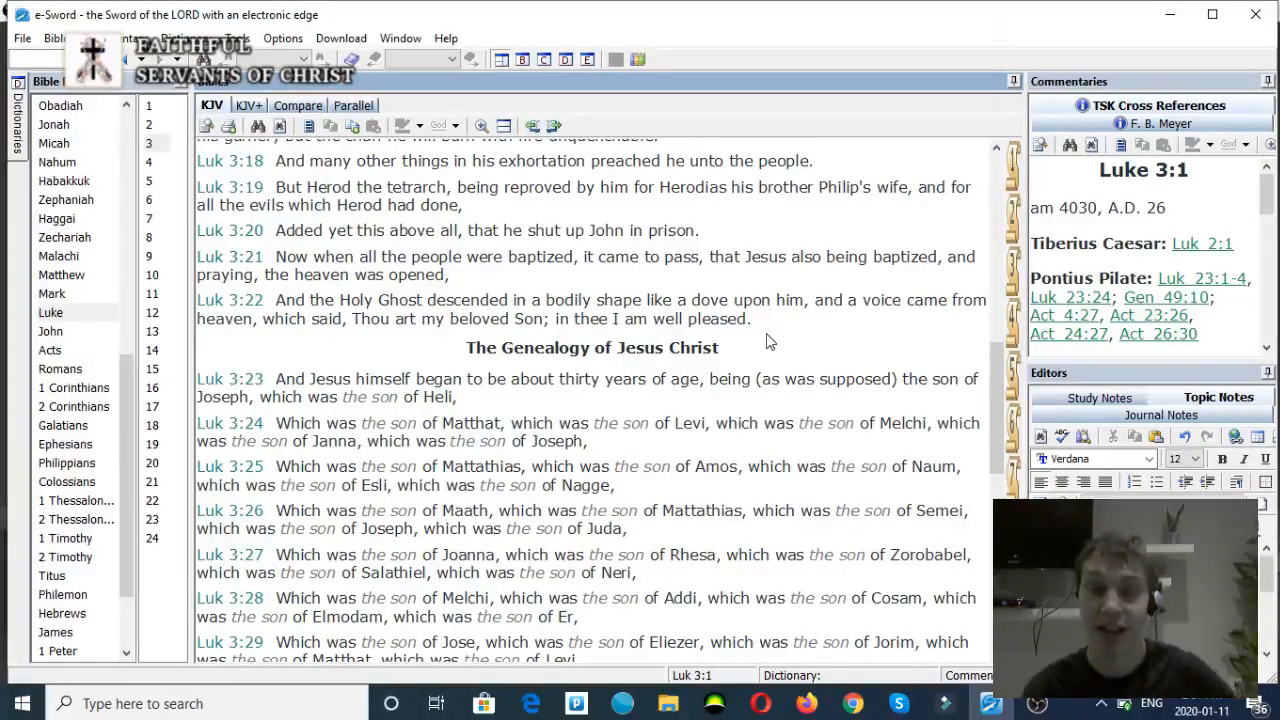
mouse_move(742, 342)
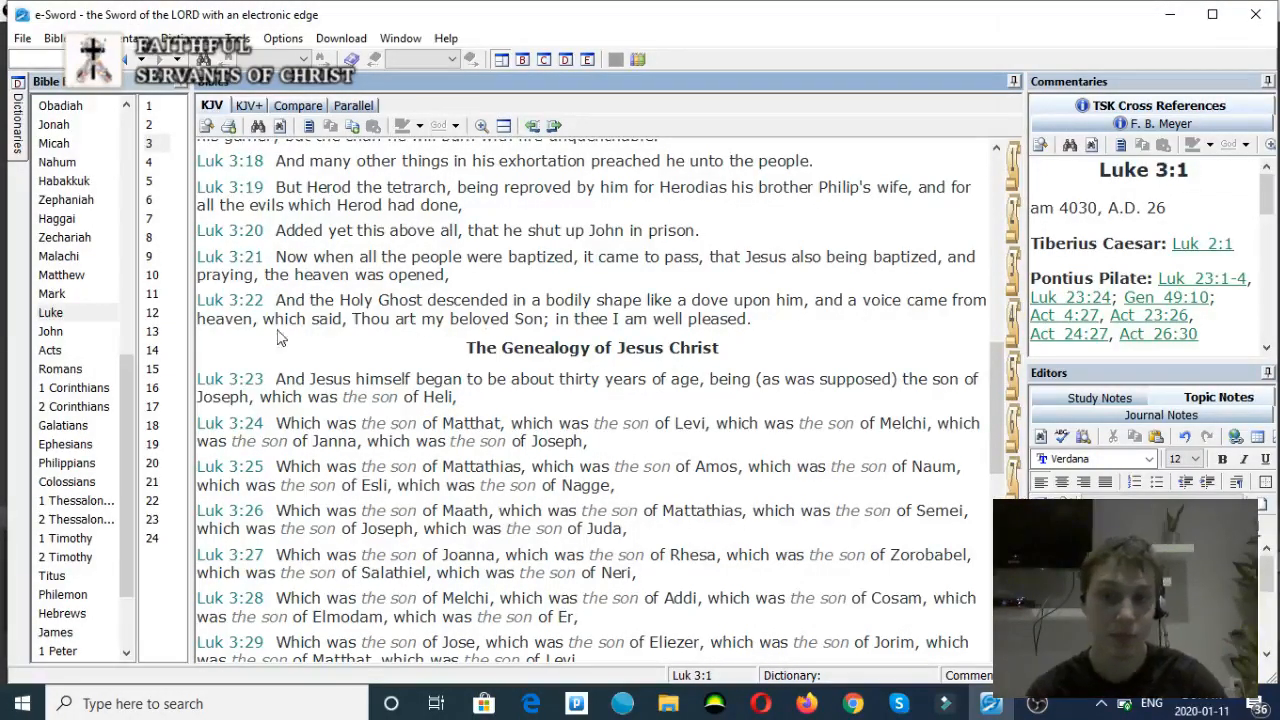
Step: Jump to Matthew 3, scroll to the Baptism of Jesus and select Mat 3:17
left_click(60, 276)
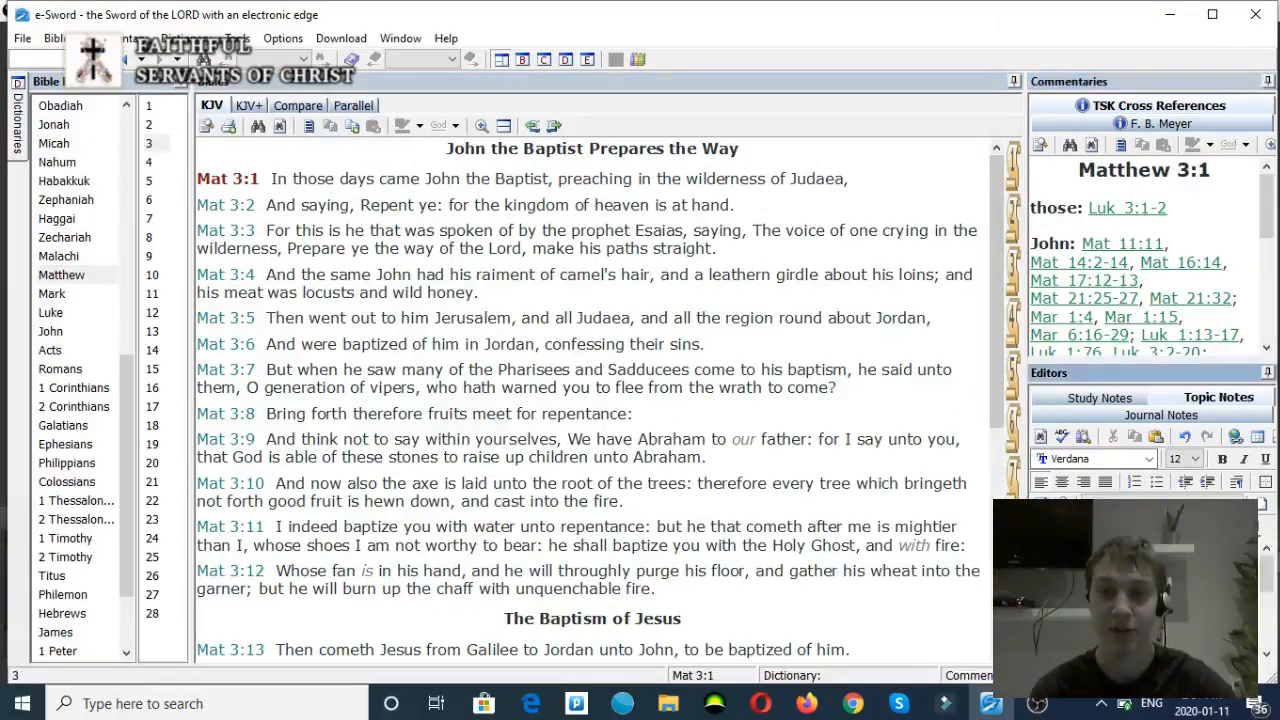
scroll("down", 3)
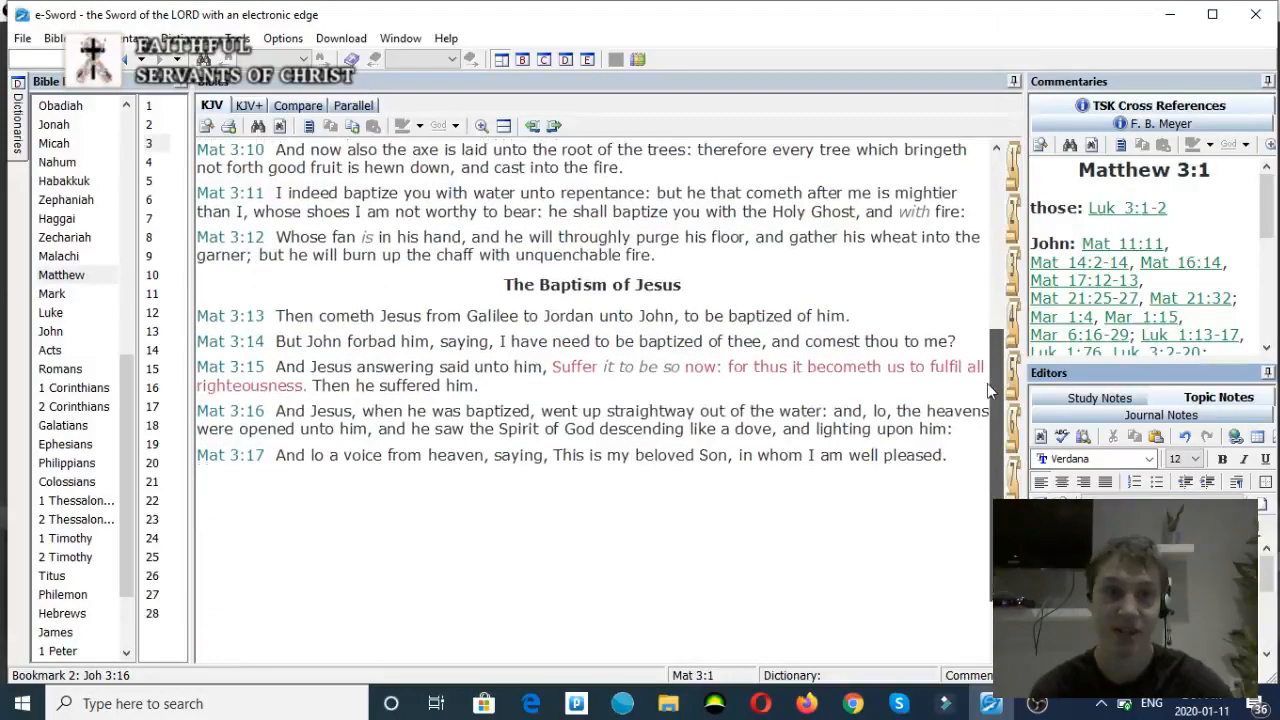
left_click(232, 410)
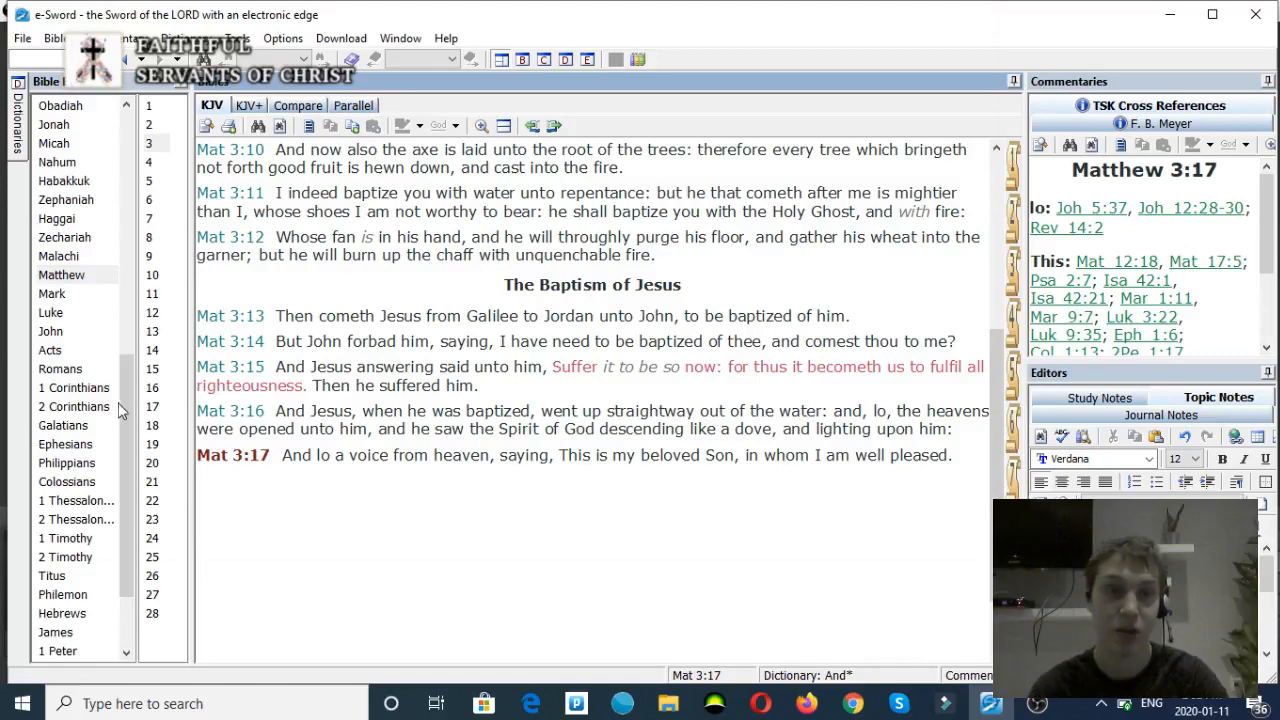
mouse_move(90, 388)
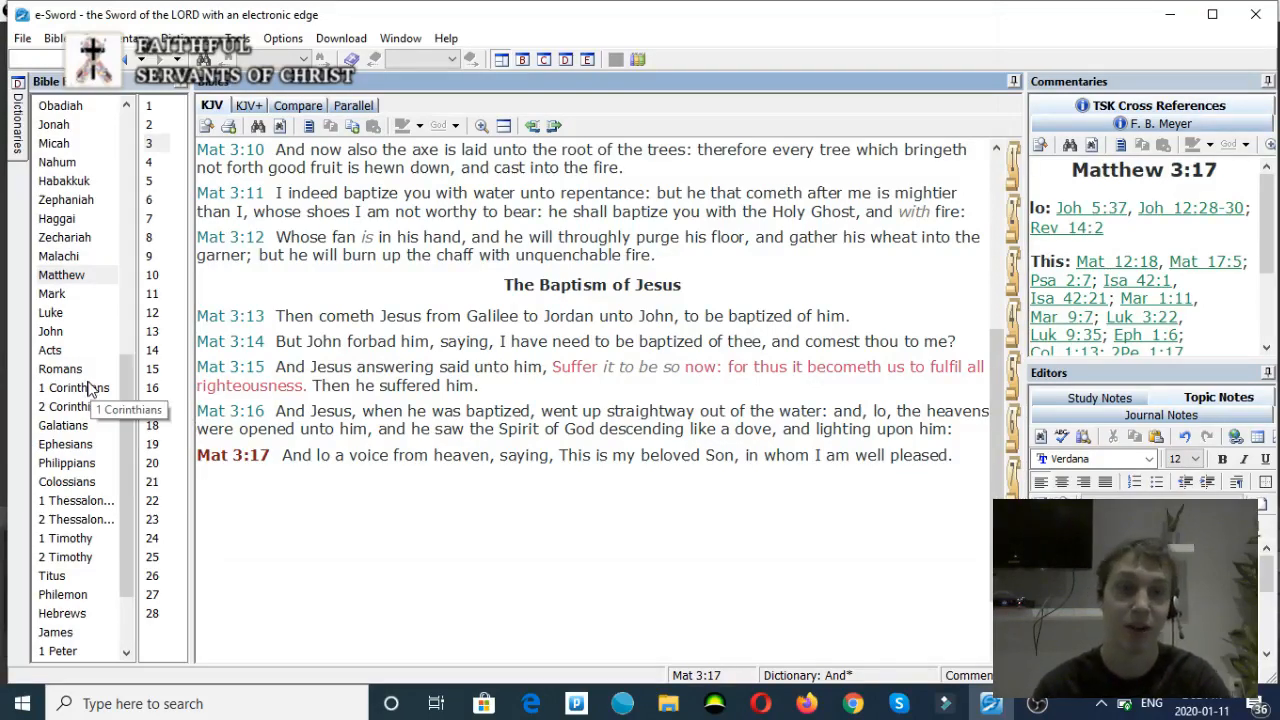
left_click(50, 350)
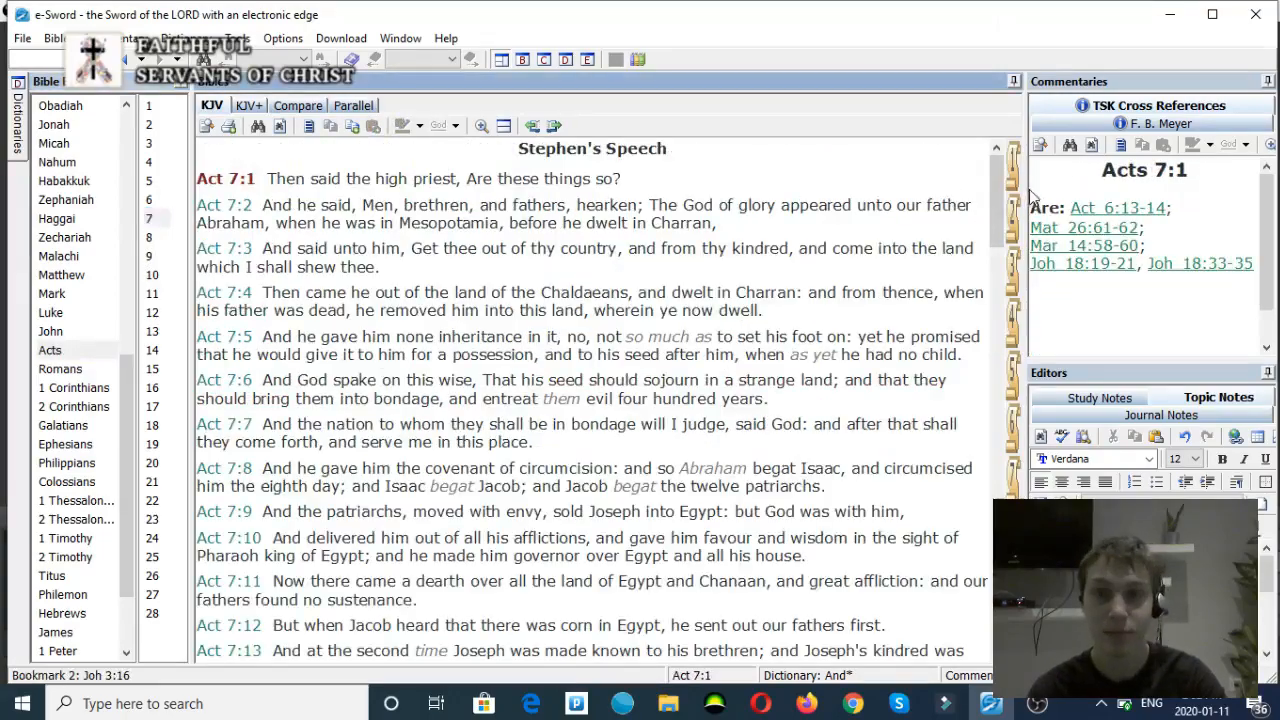
scroll("down", 3)
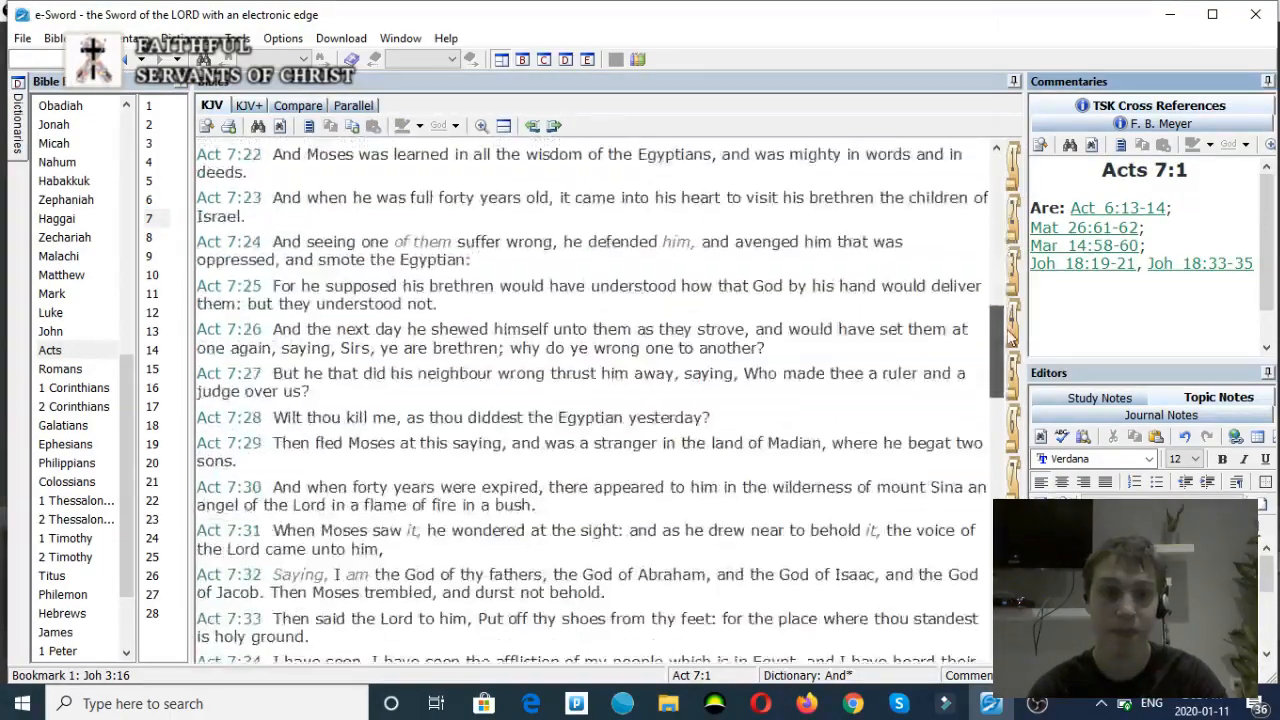
scroll("down", 3)
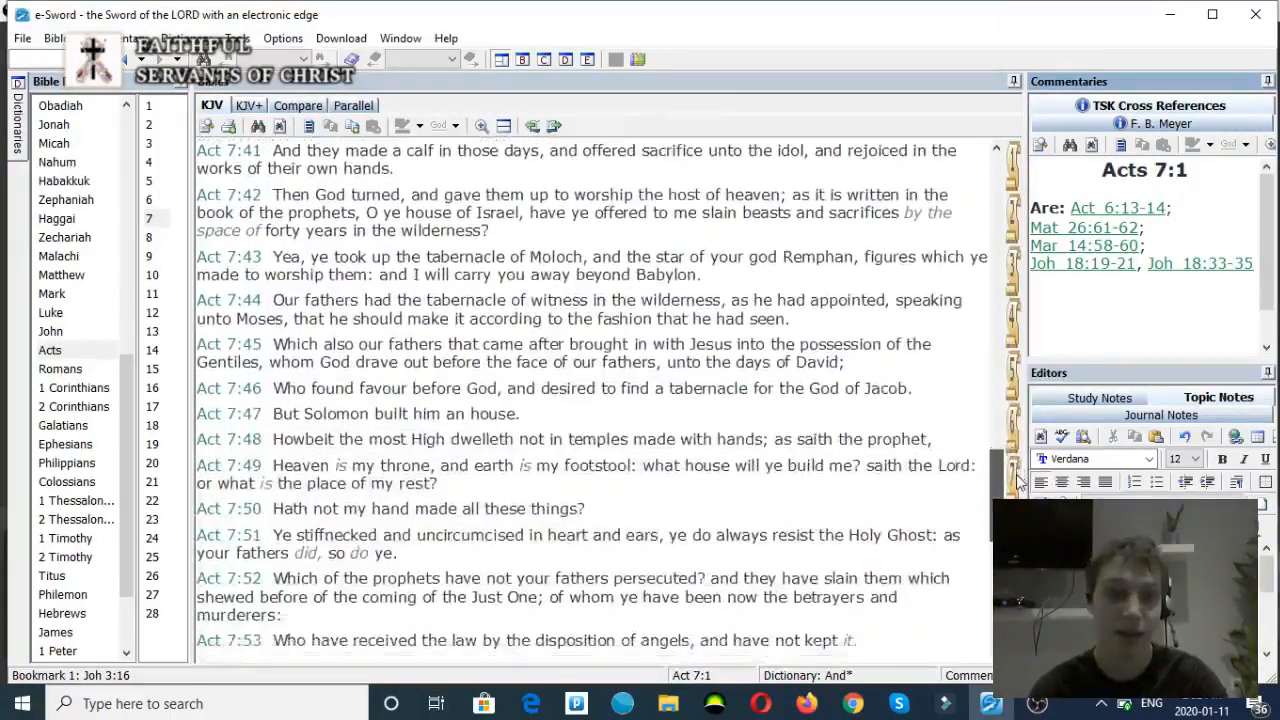
scroll("down", 3)
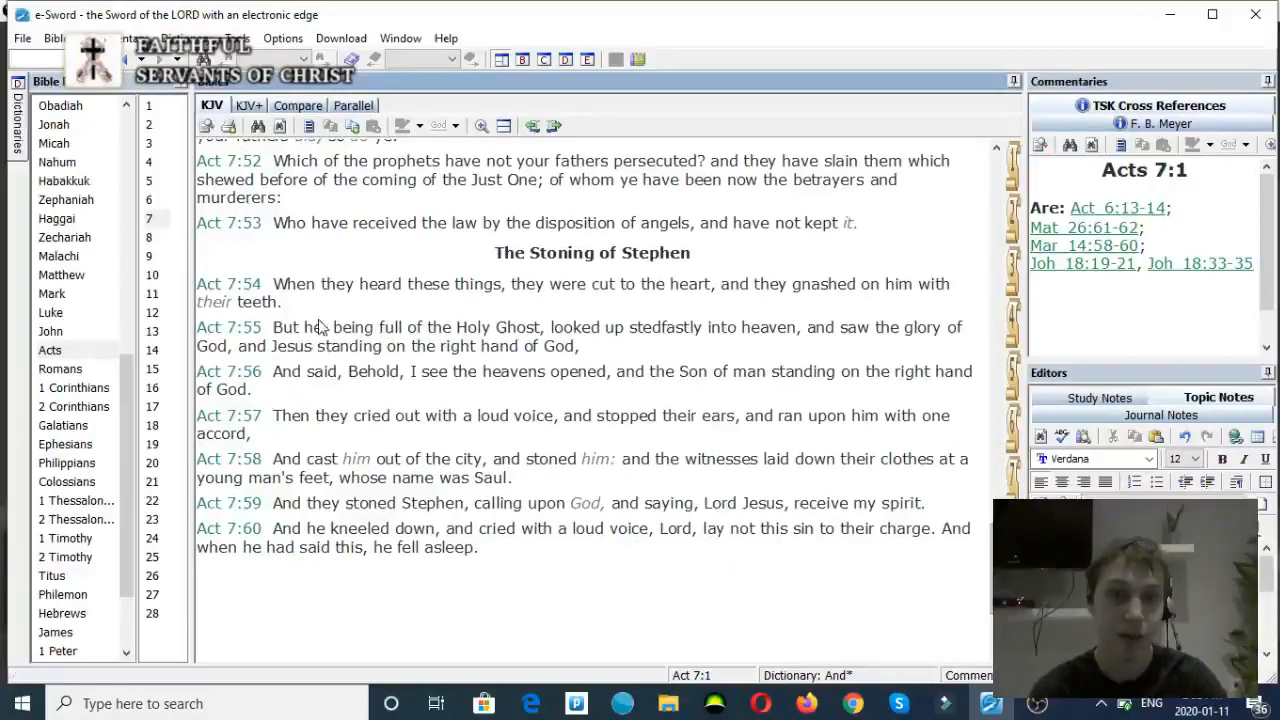
left_click(228, 328)
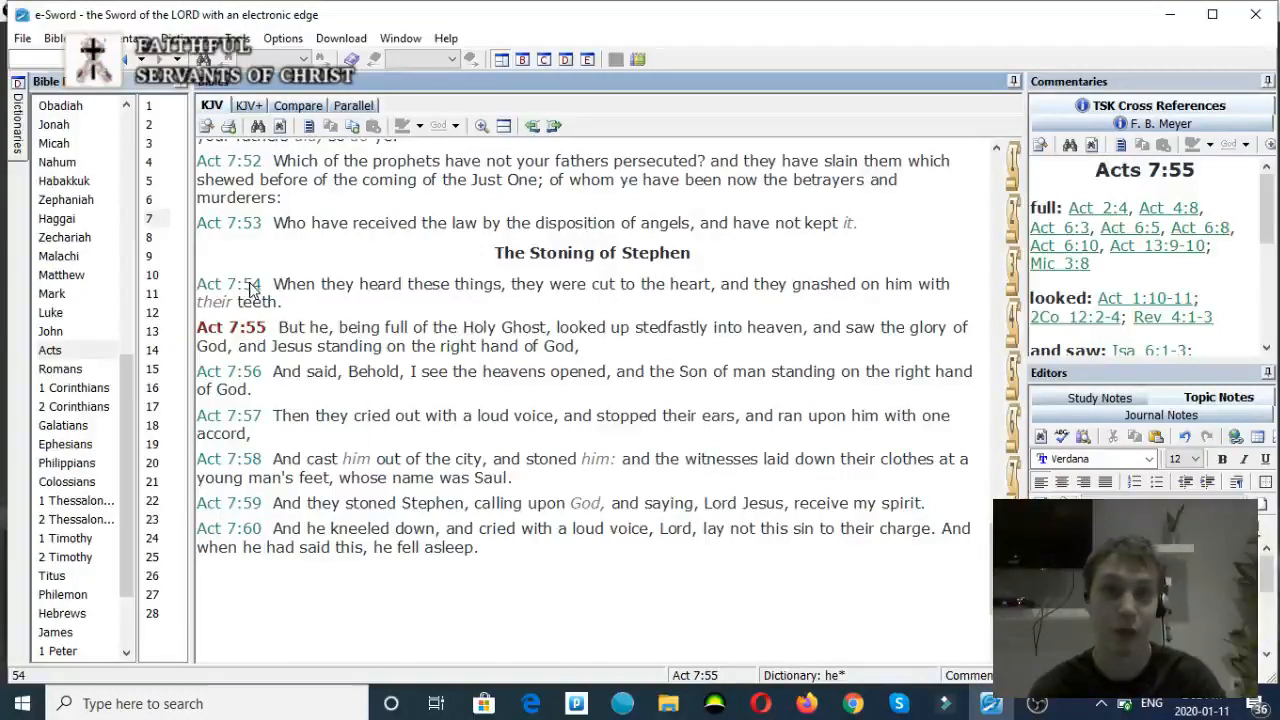
mouse_move(420, 316)
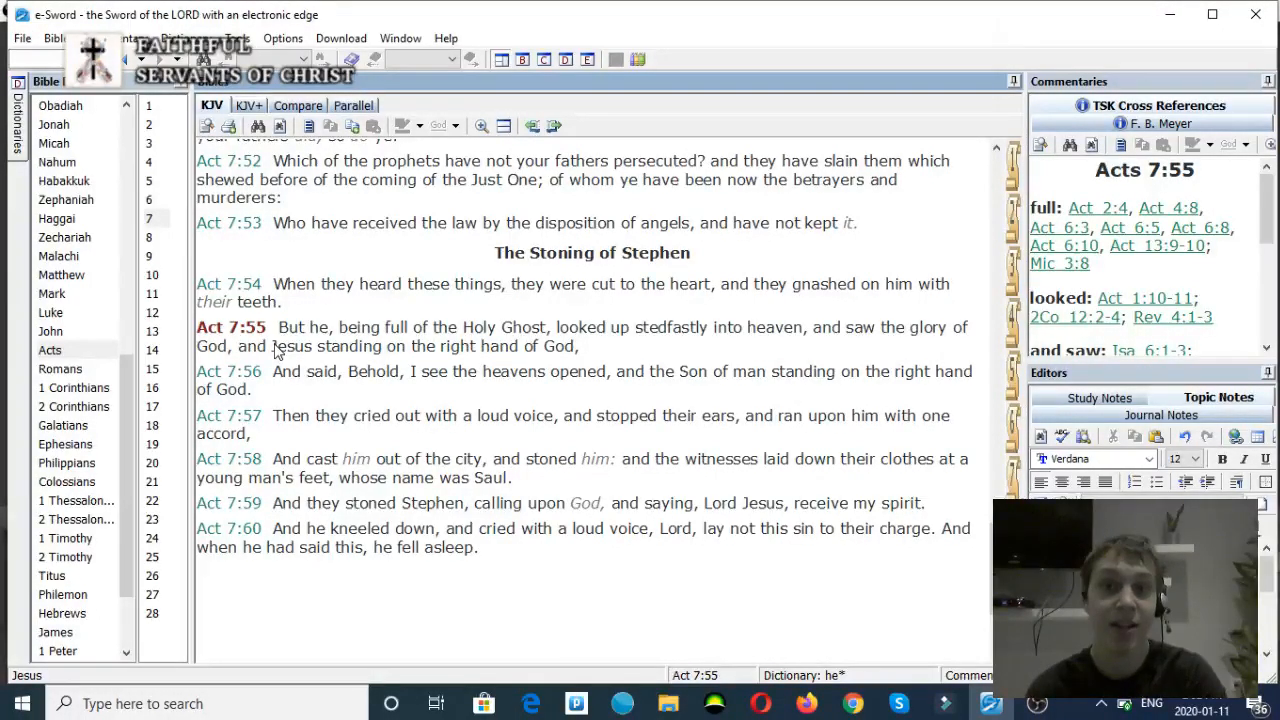
mouse_move(292, 358)
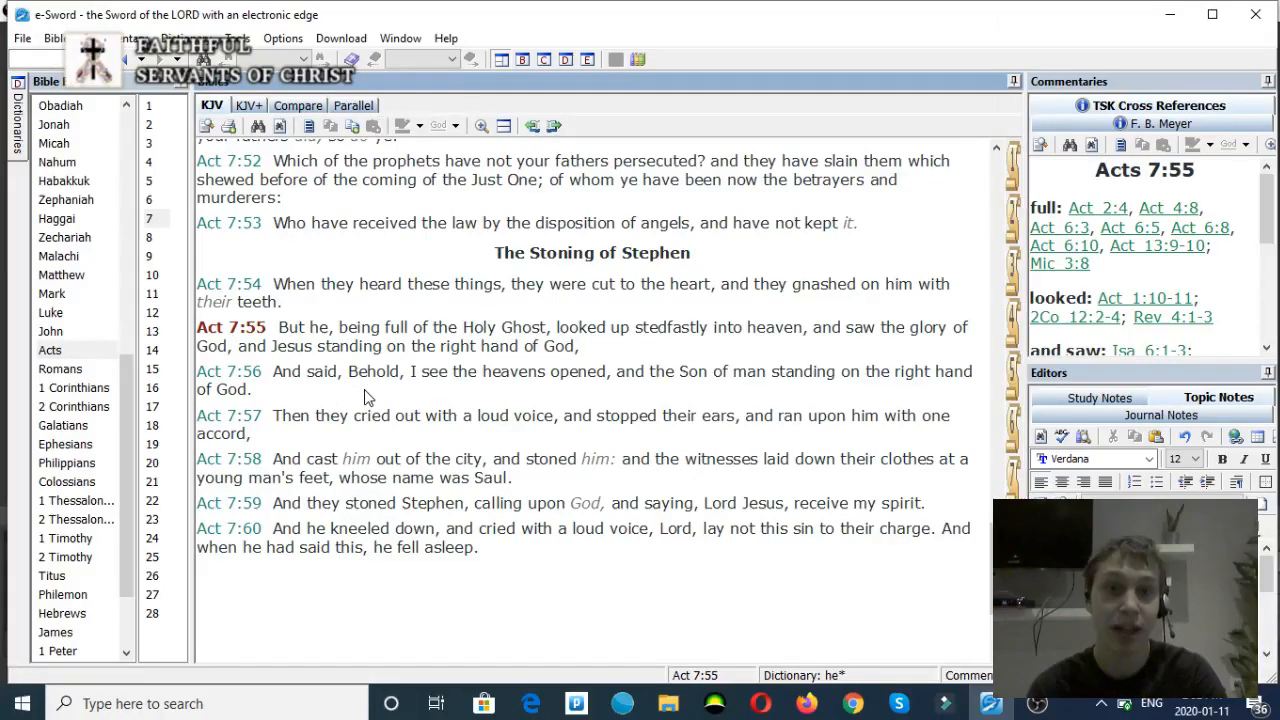
mouse_move(652, 408)
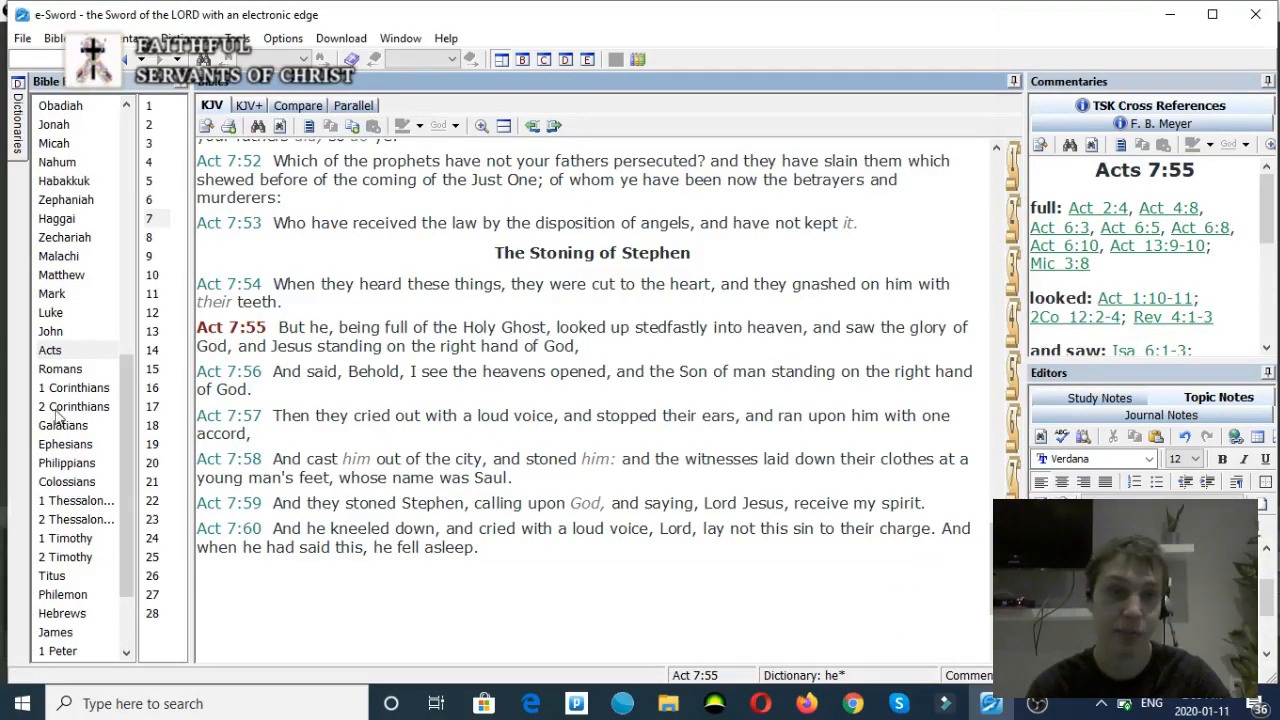
left_click(66, 480)
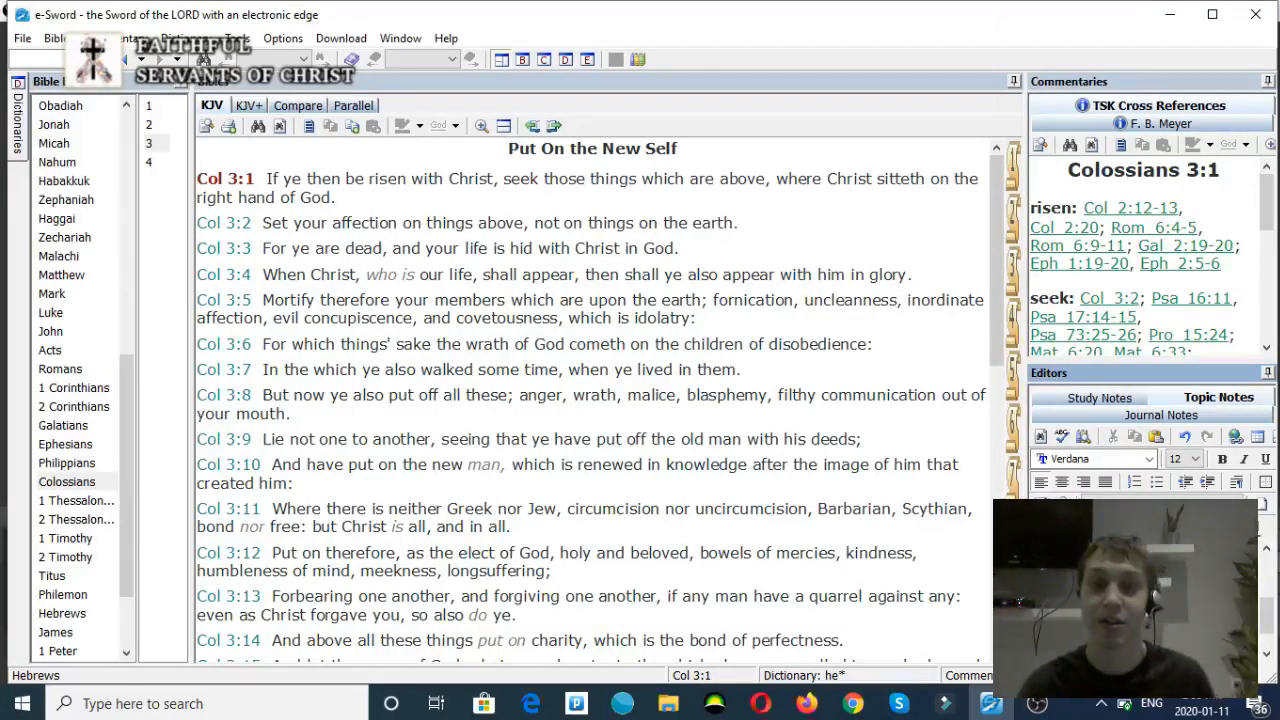
mouse_move(766, 576)
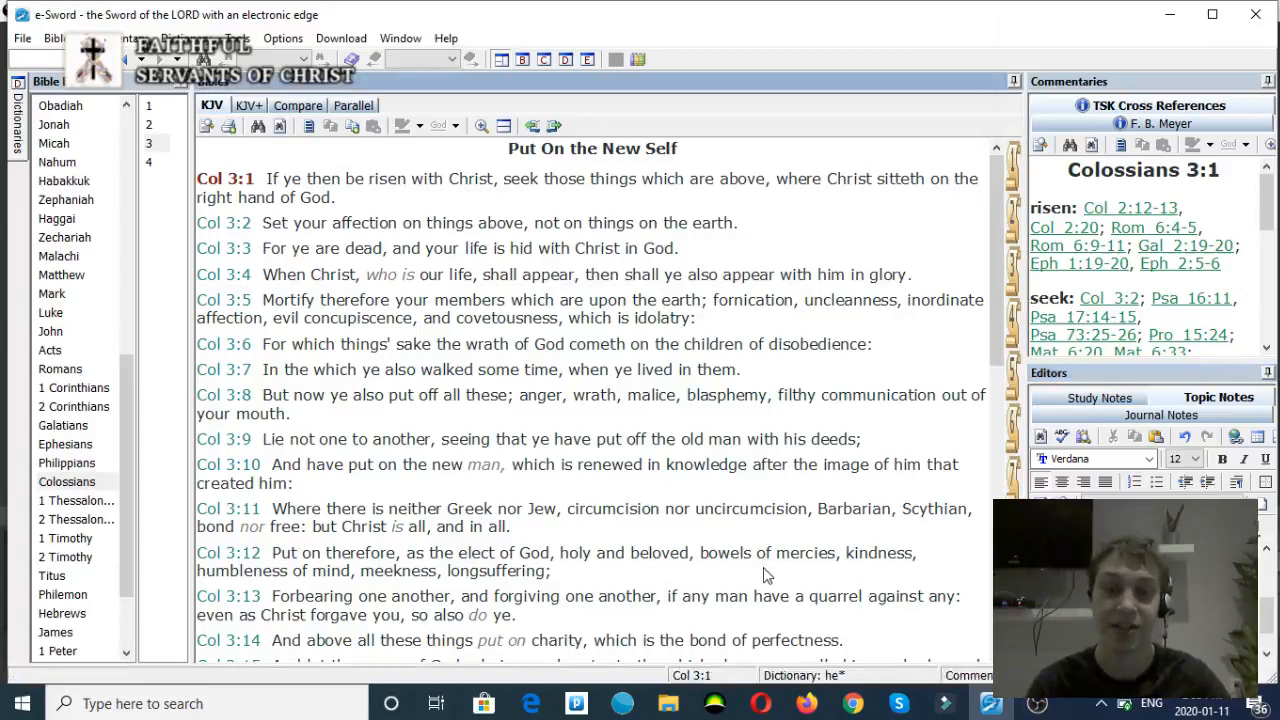
mouse_move(768, 494)
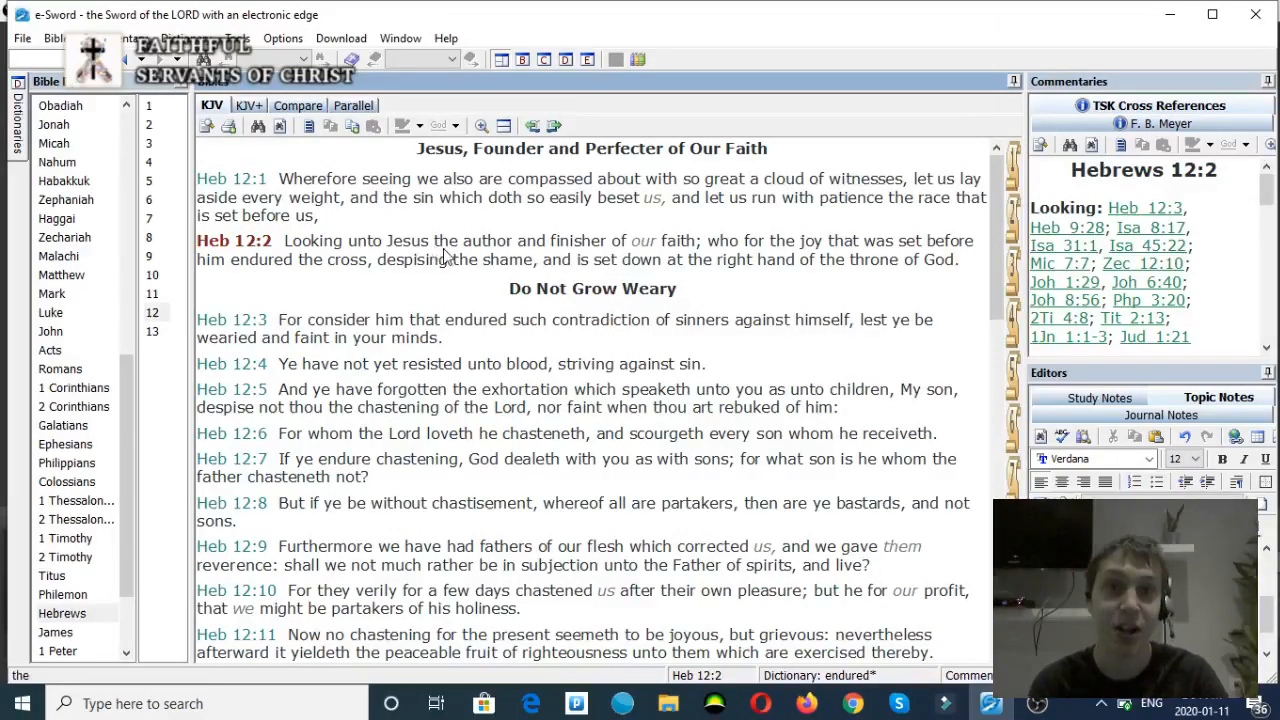
mouse_move(476, 260)
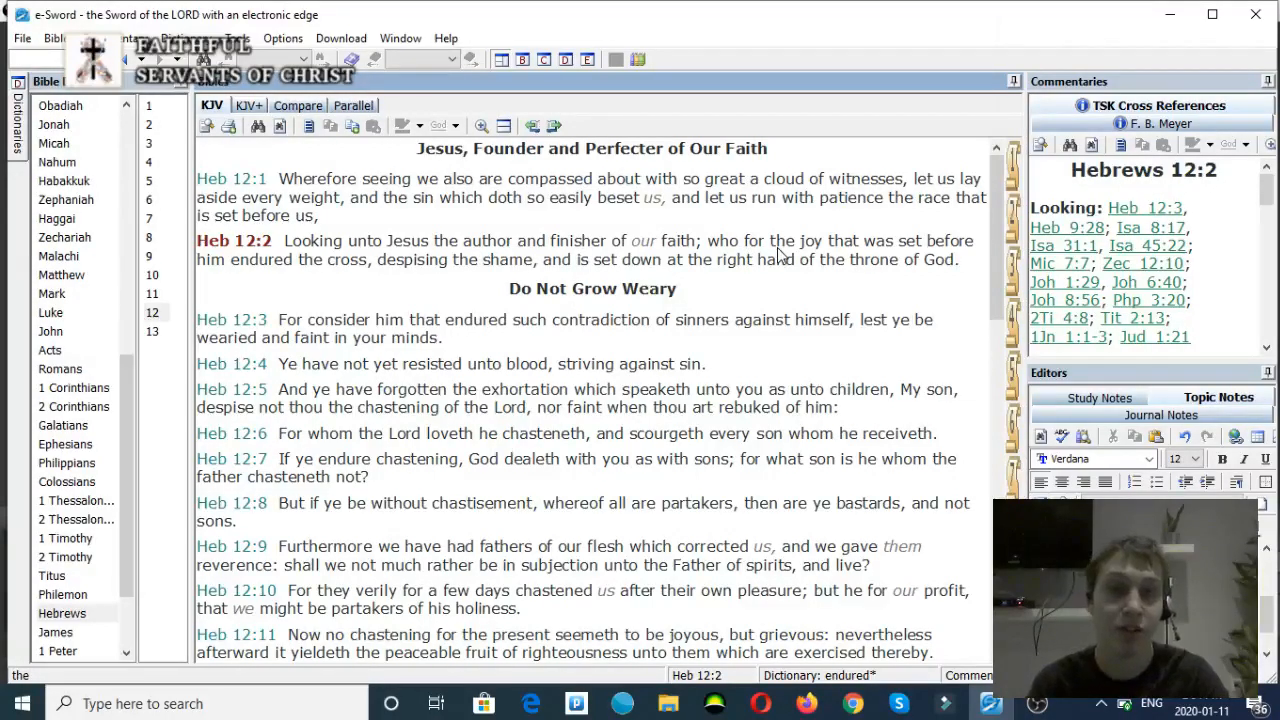
mouse_move(522, 278)
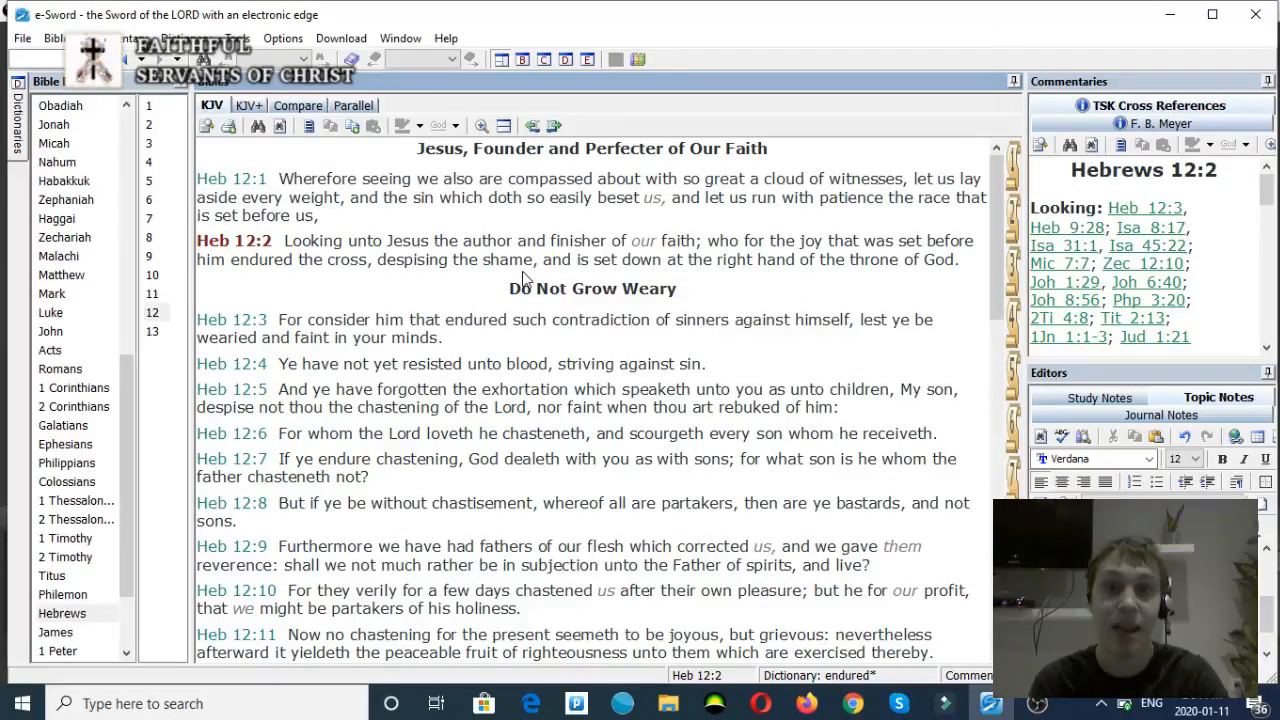
mouse_move(716, 278)
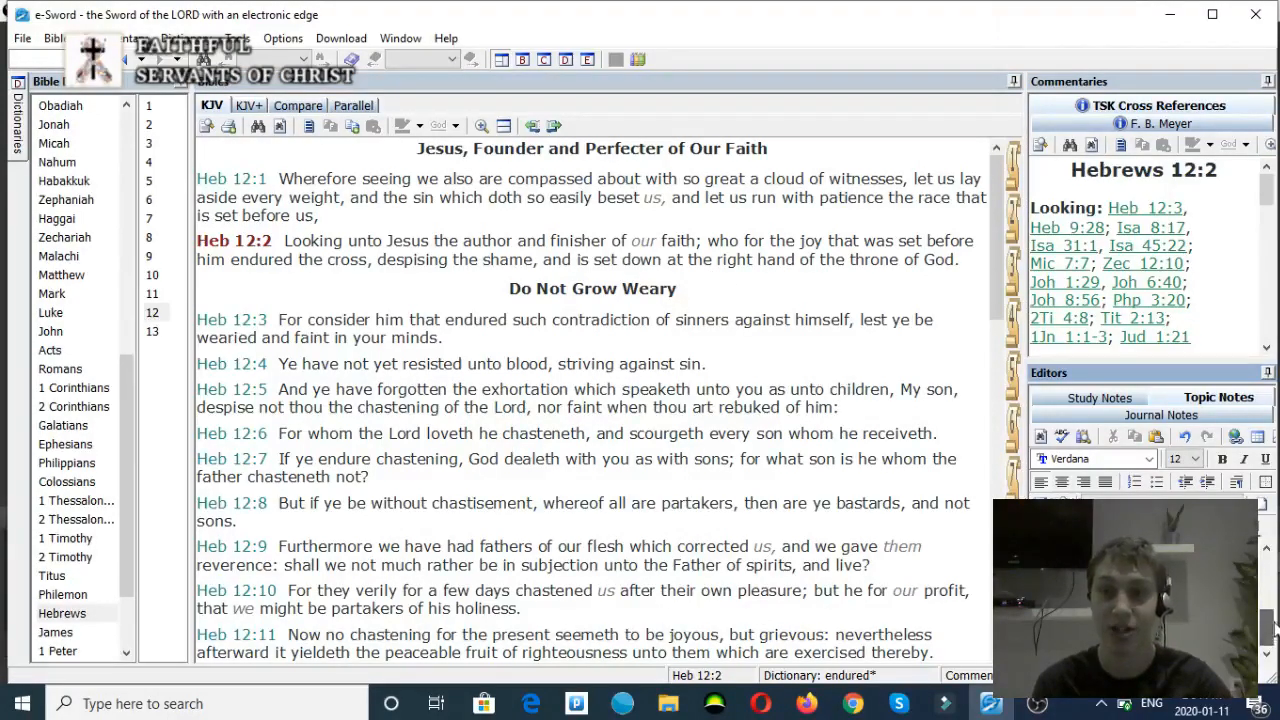
Step: Go to Acts chapter 2 and select Act 2:33 as the current verse
left_click(50, 350)
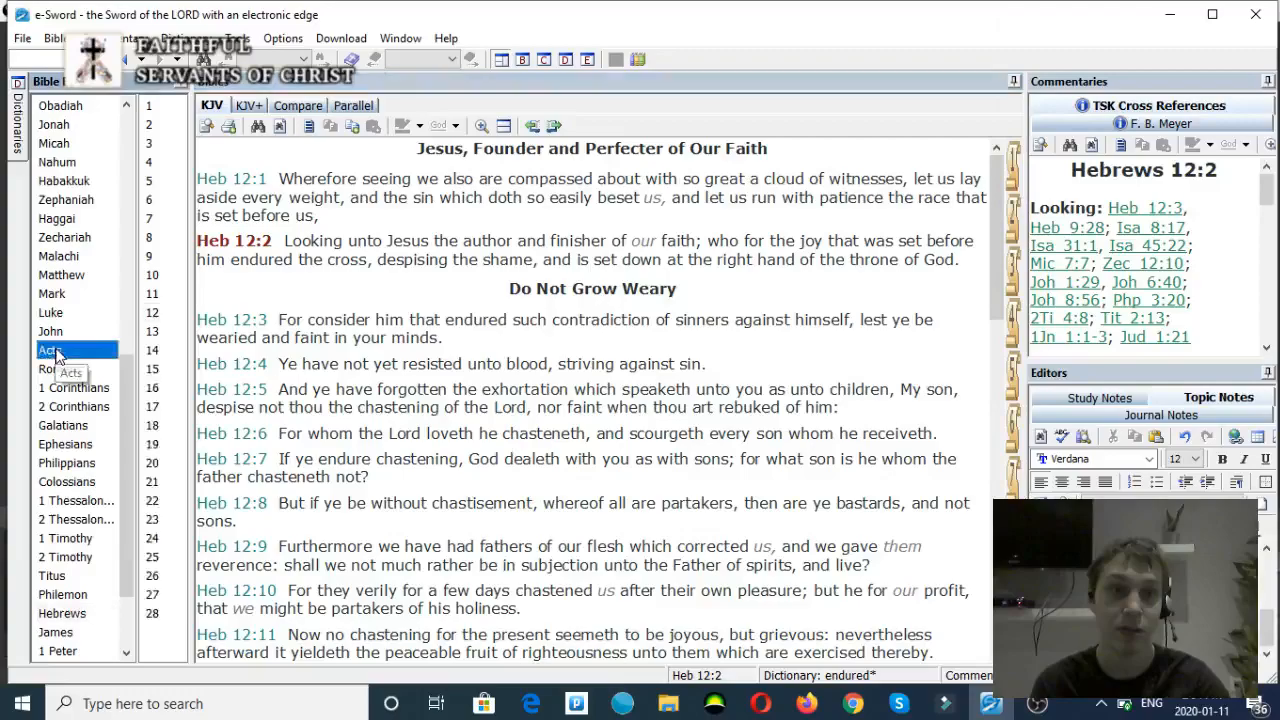
left_click(48, 348)
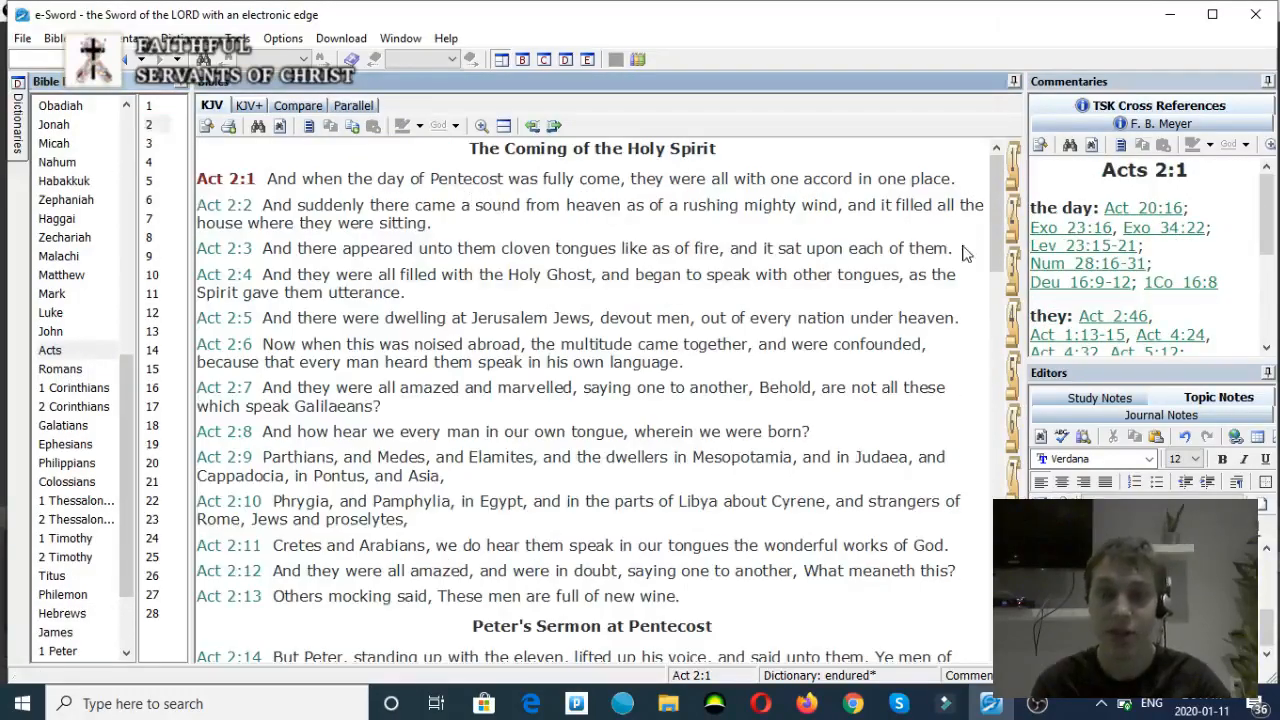
scroll("down", 3)
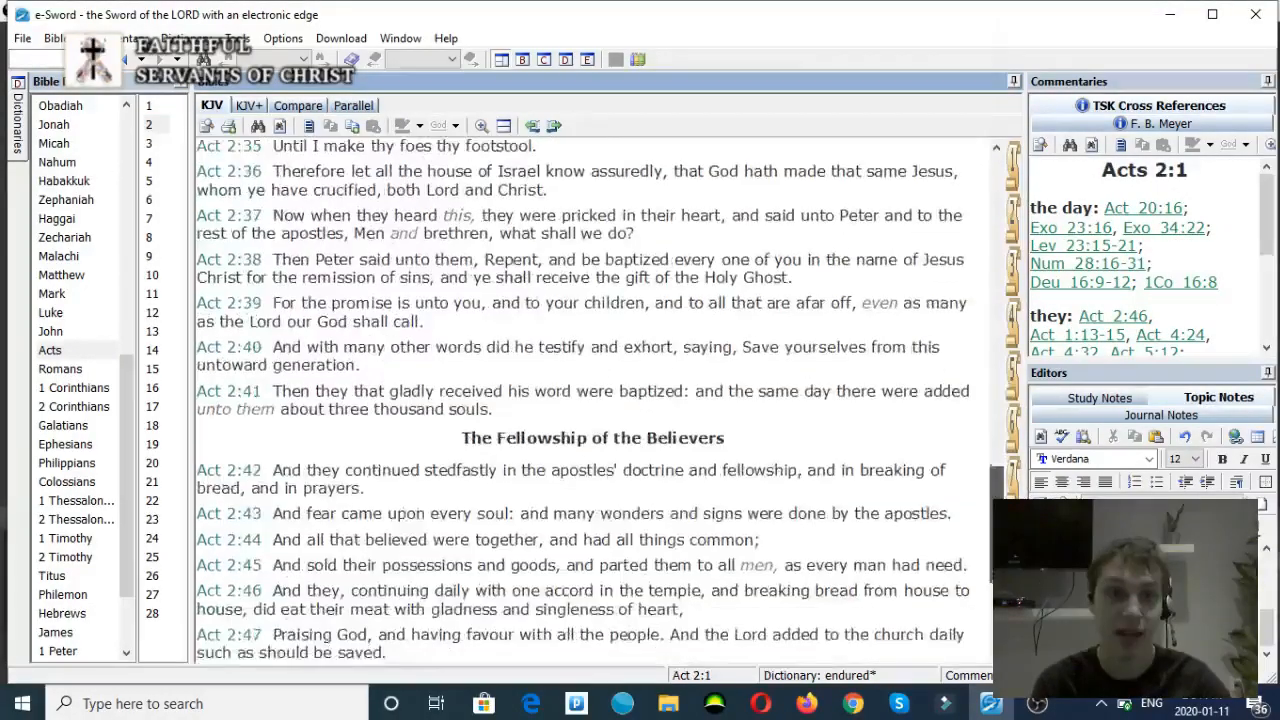
scroll("up", 3)
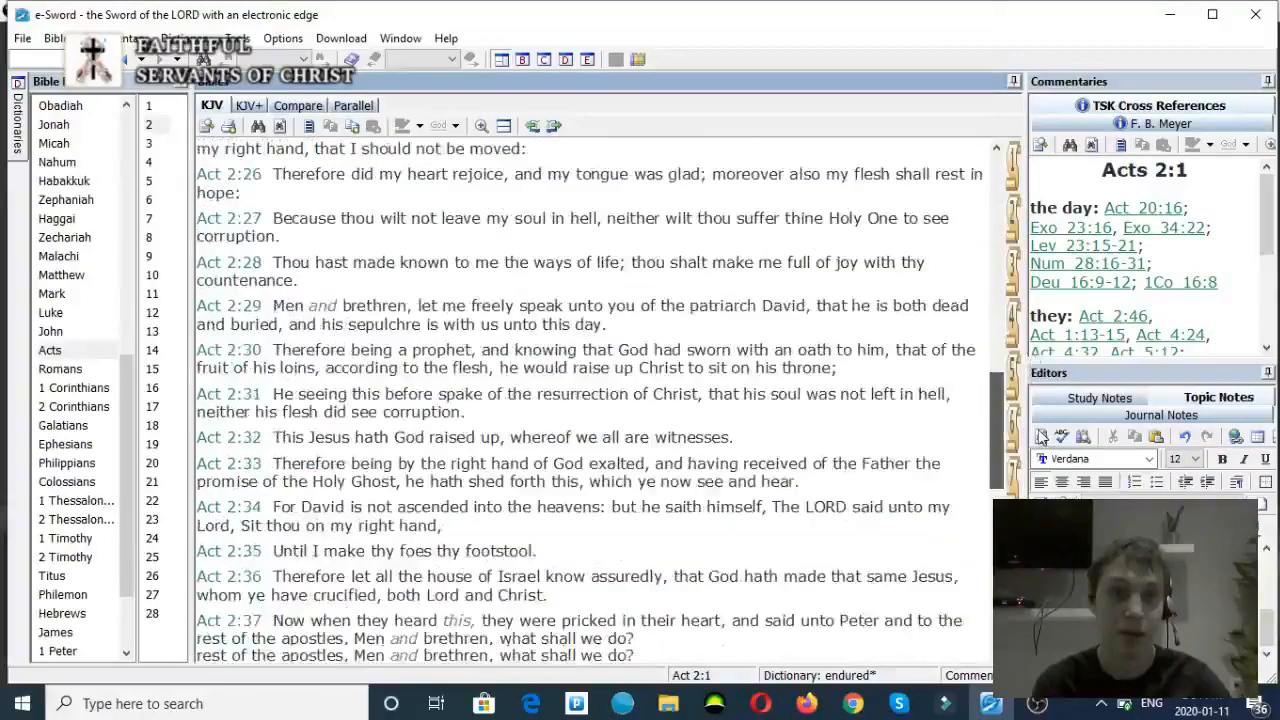
scroll("down", 3)
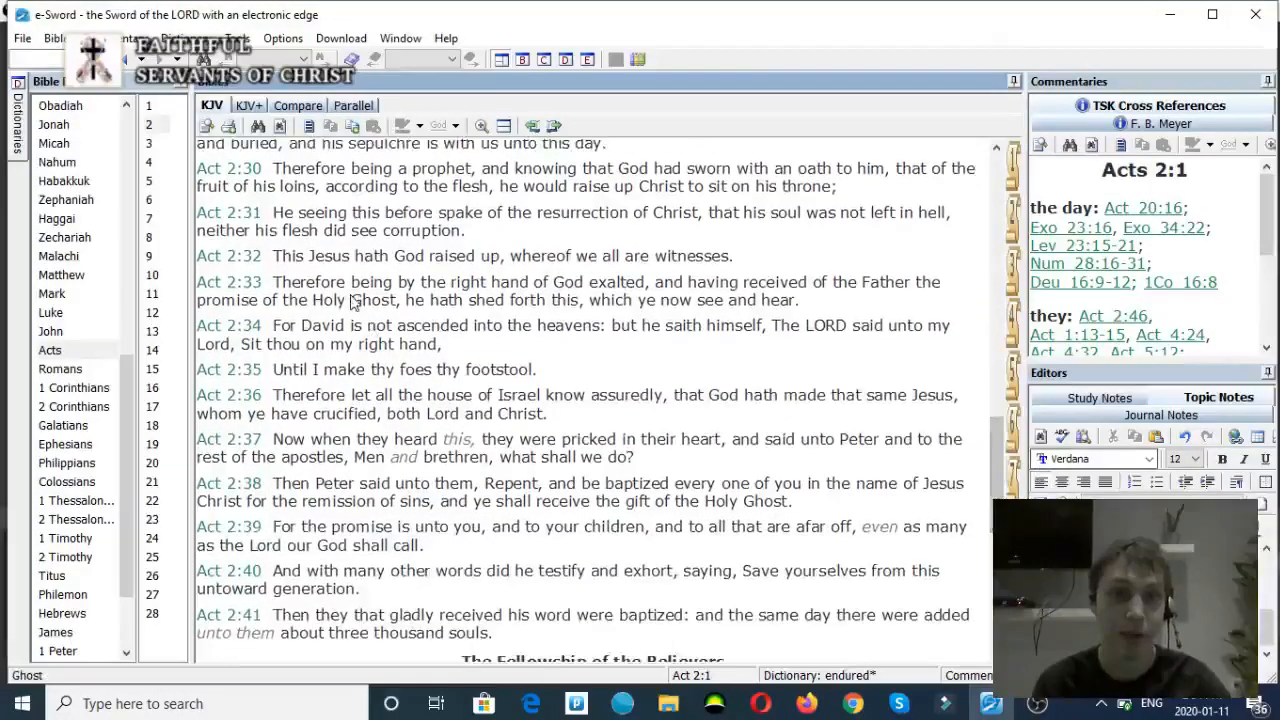
left_click(340, 256)
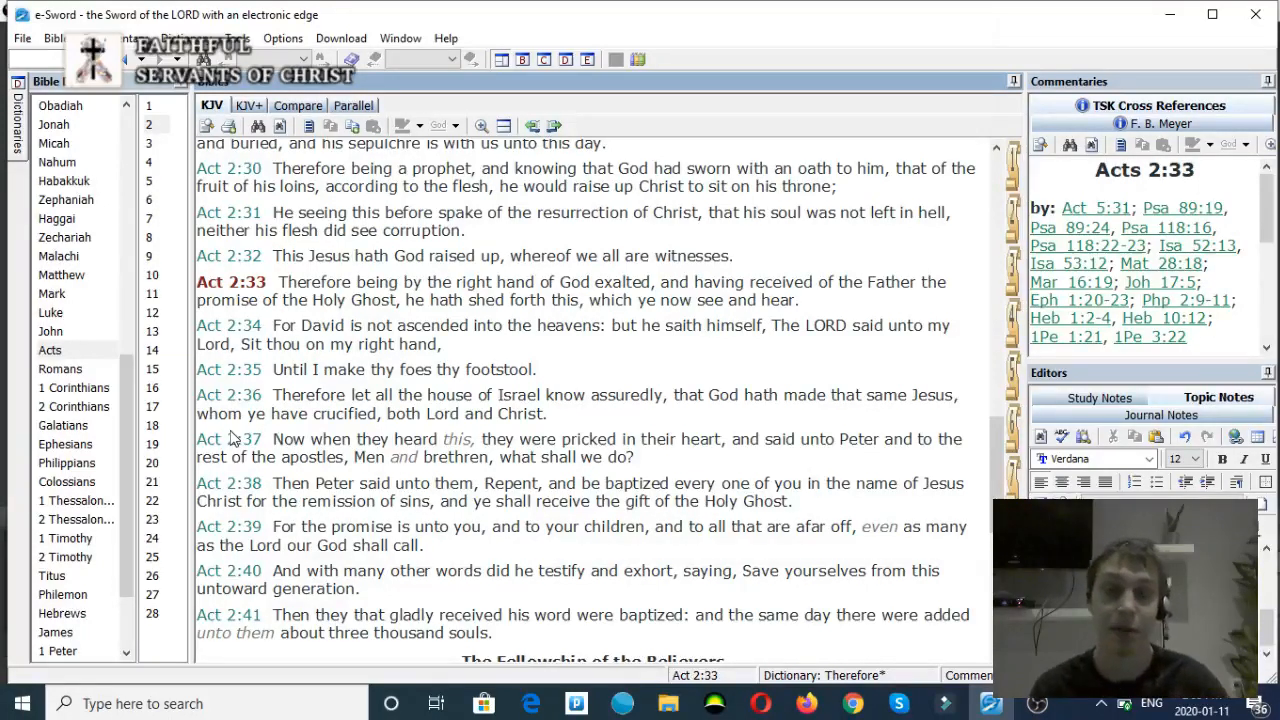
mouse_move(408, 356)
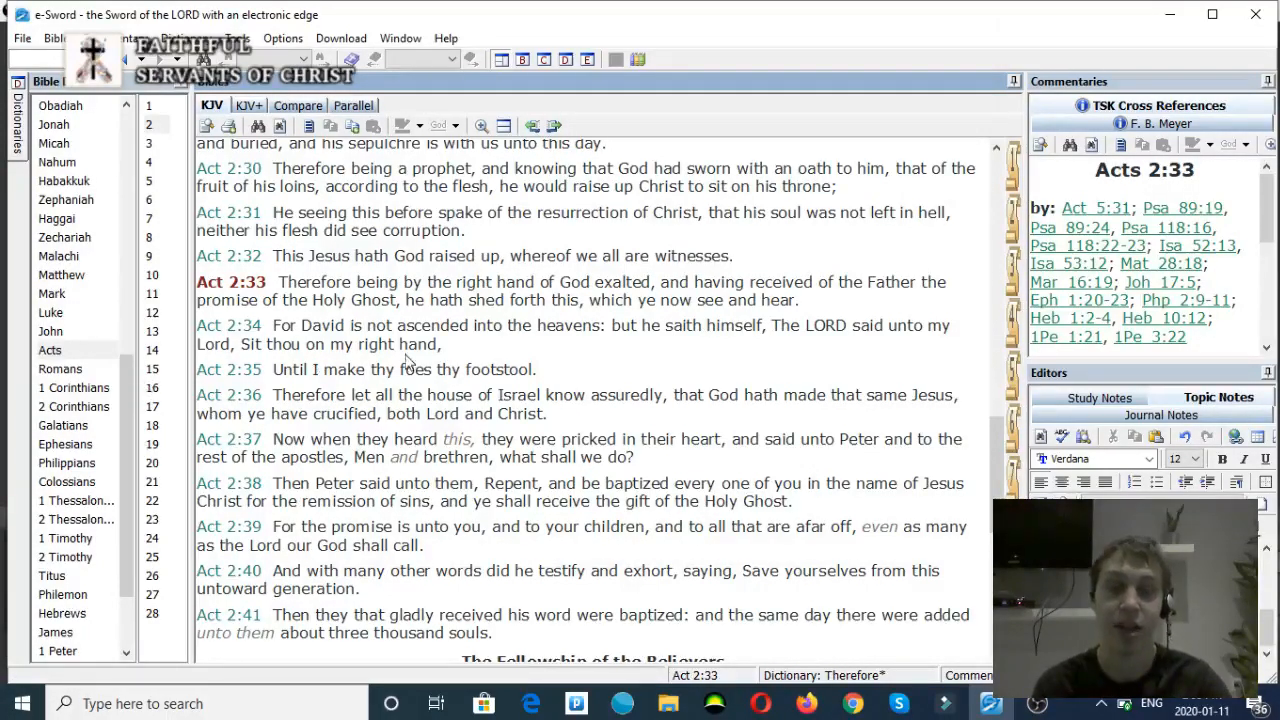
mouse_move(490, 368)
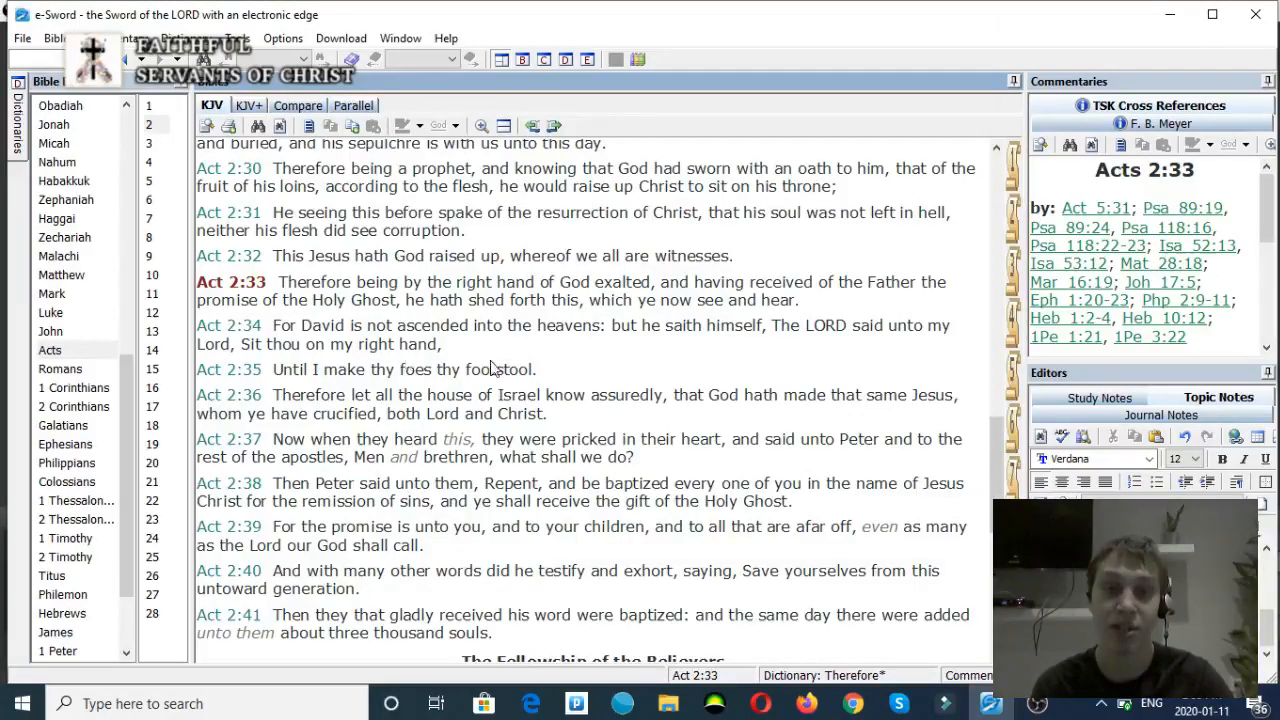